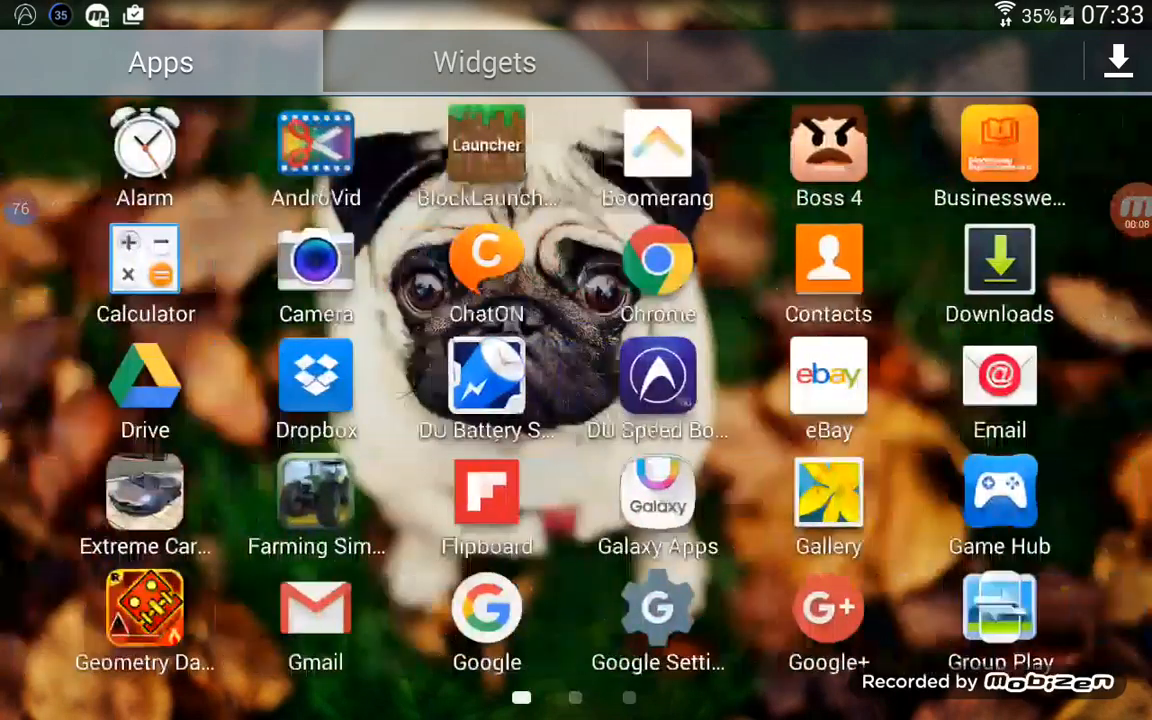
Swipe through the app drawer to the Hangouts icon and launch Hangouts.
scroll("left", 3)
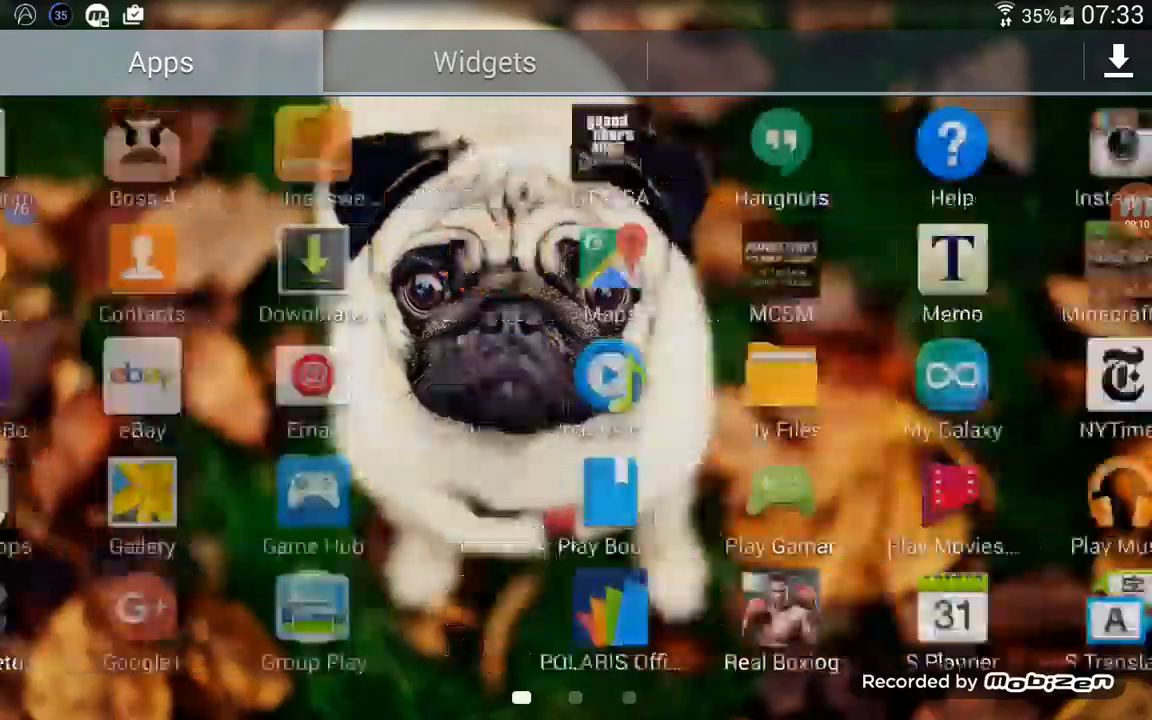
scroll("left", 3)
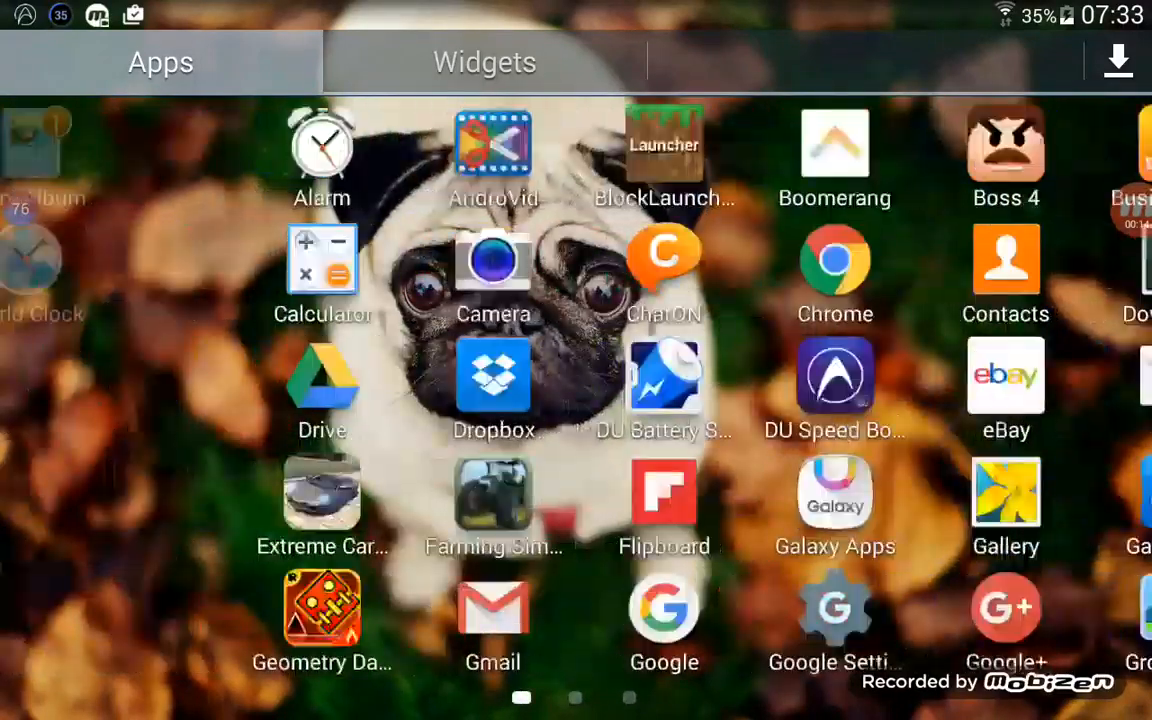
scroll("left", 3)
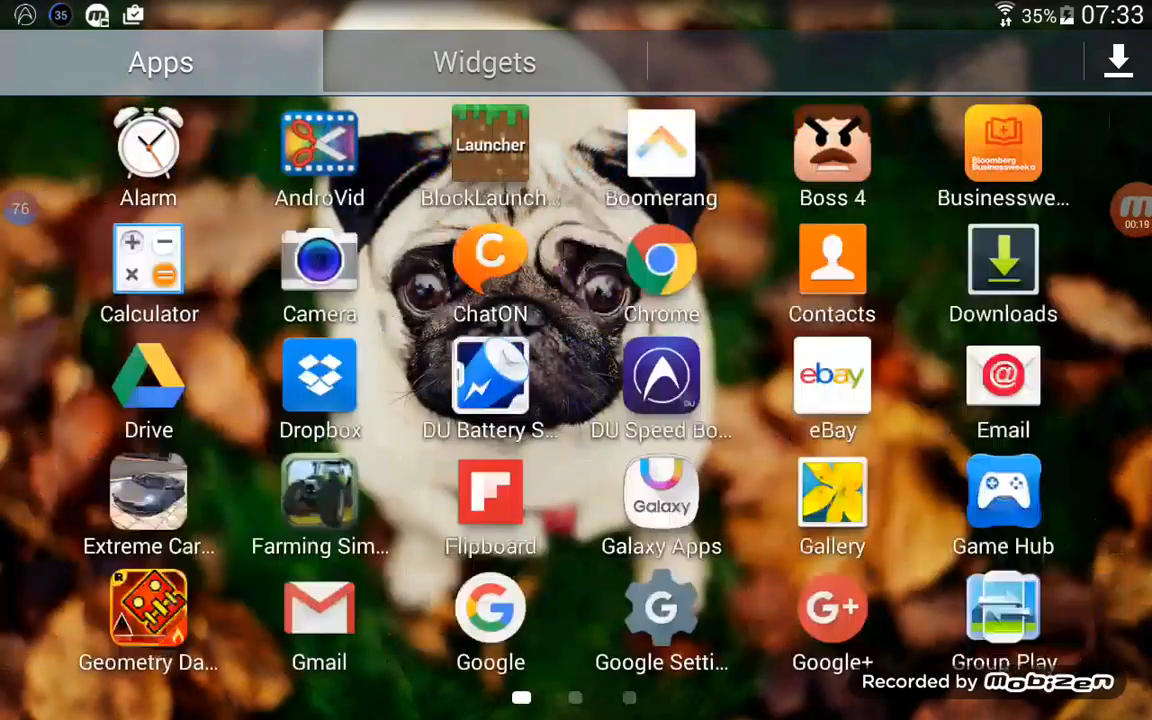
scroll("left", 3)
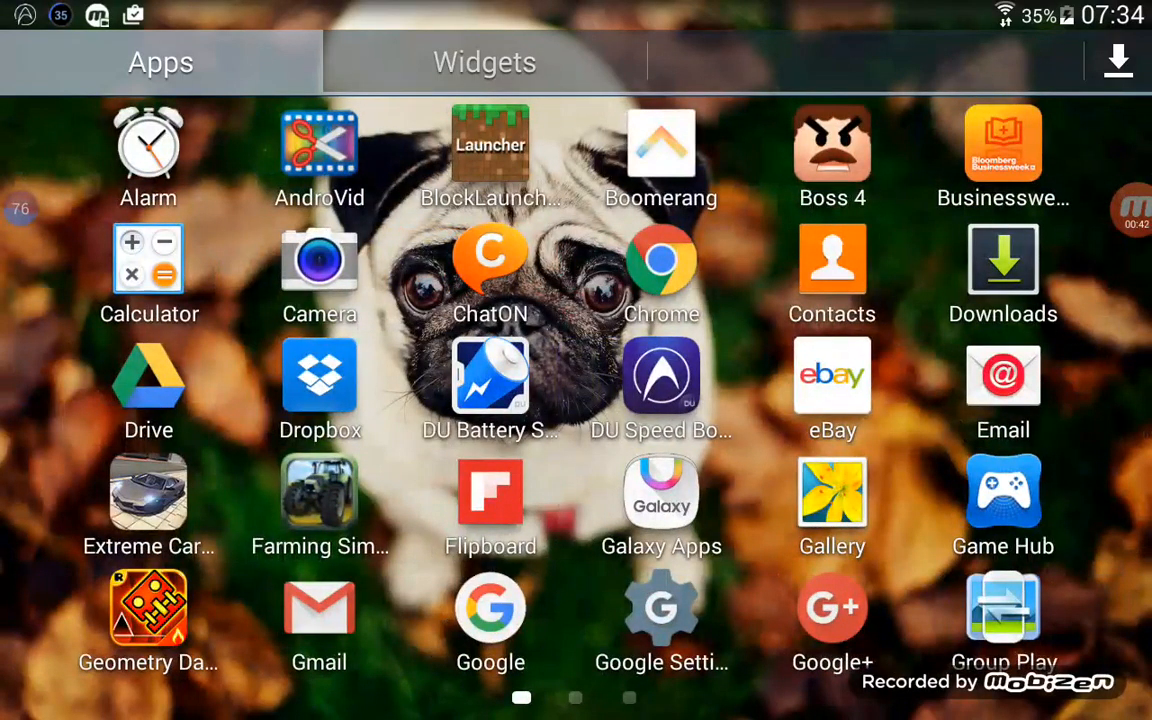
scroll("left", 3)
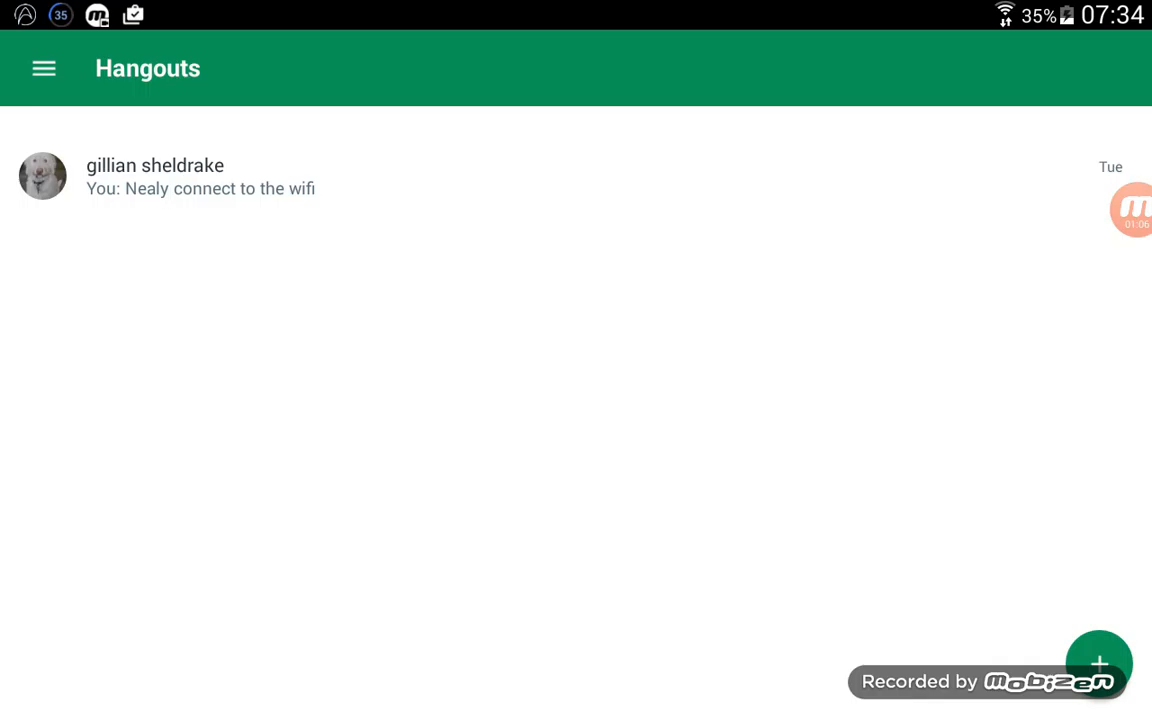
Go to Hangouts Settings and choose the second Google account.
left_click(43, 68)
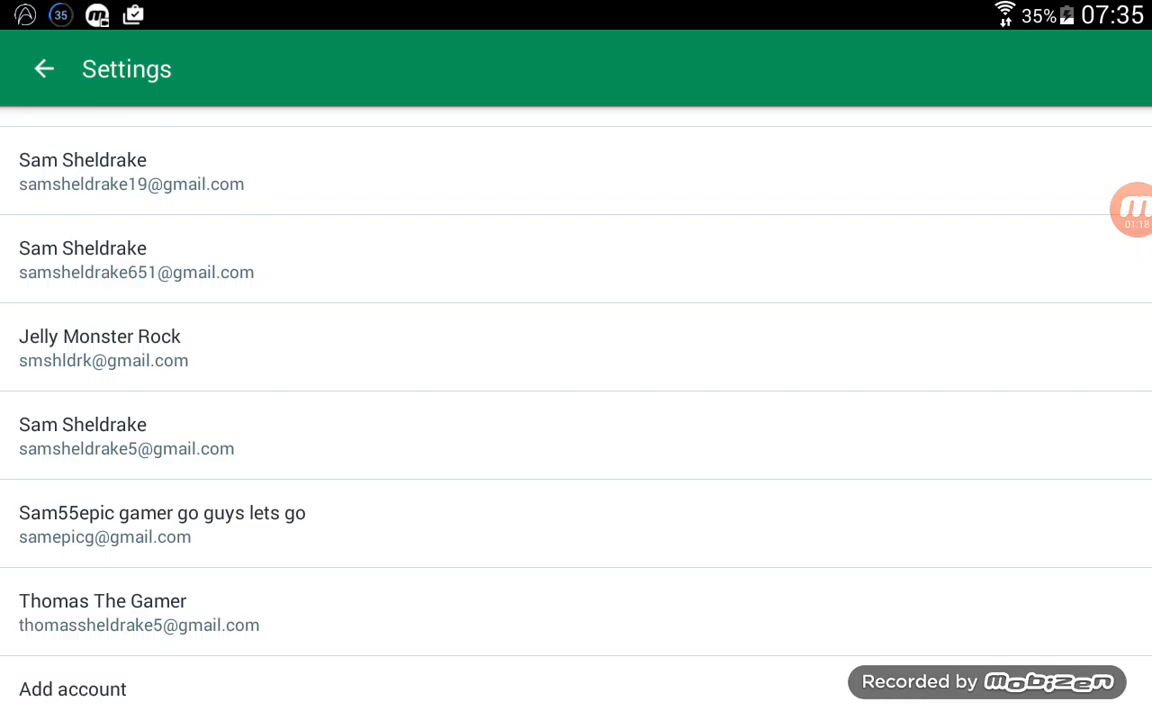
scroll("up", 3)
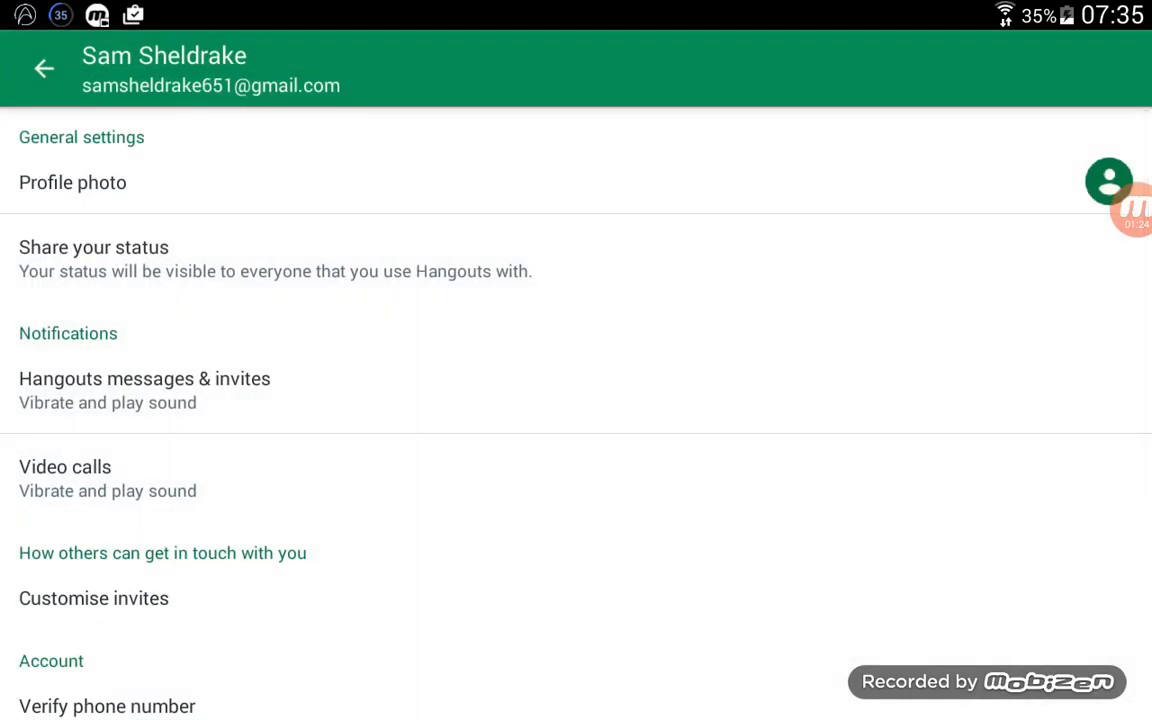
Start a new profile photo from the account, choosing Take photo to capture one.
left_click(72, 182)
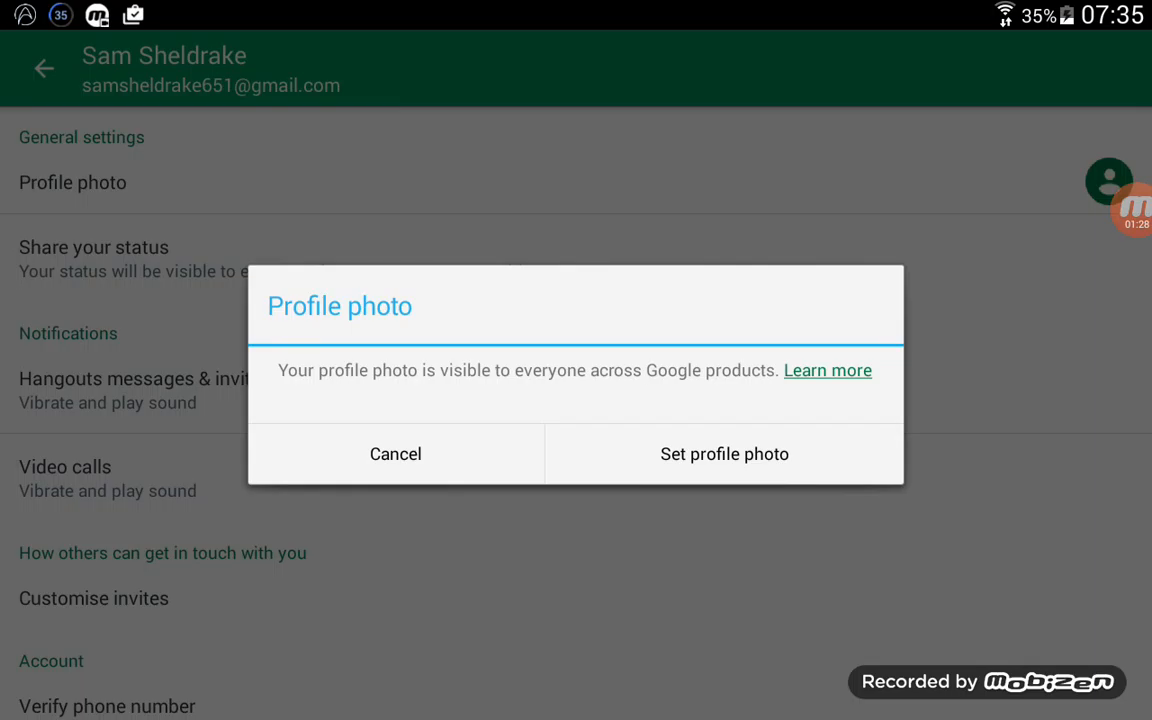
left_click(395, 453)
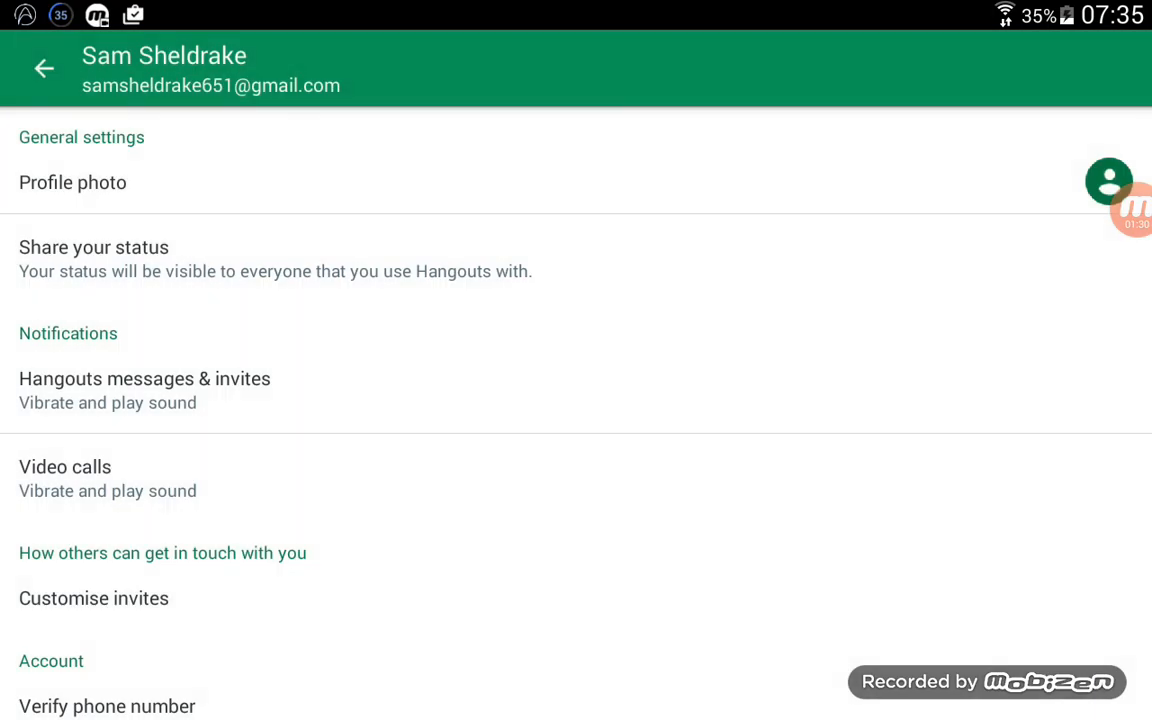
left_click(72, 182)
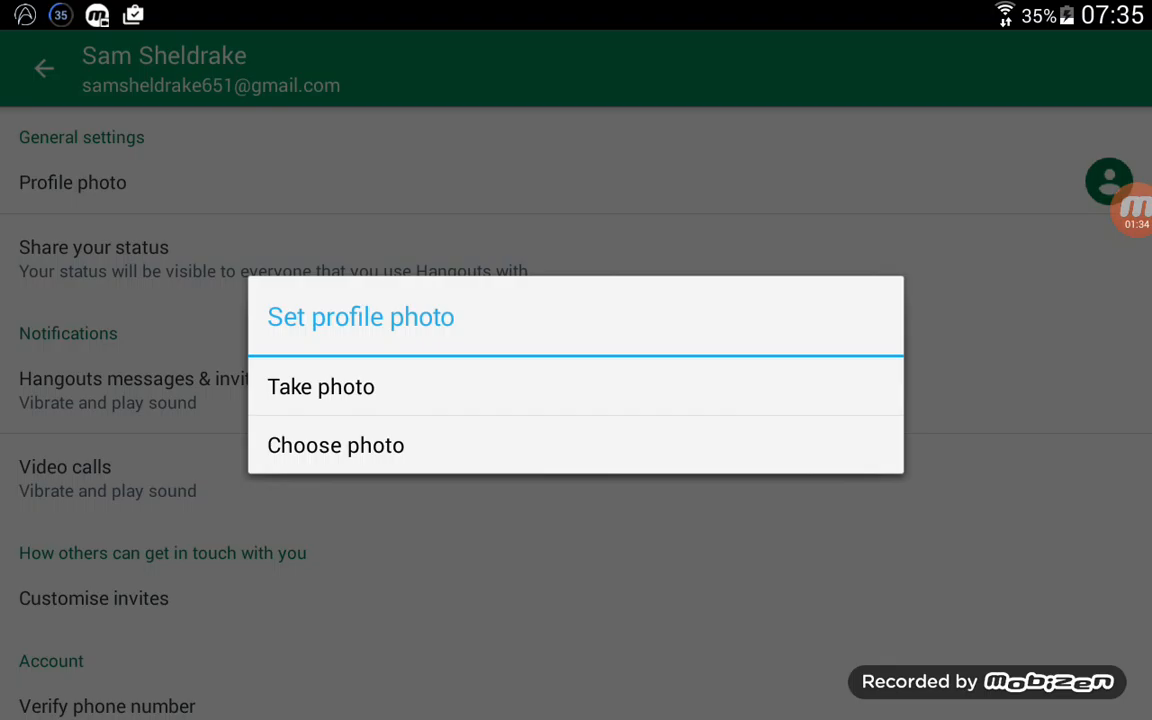
left_click(321, 387)
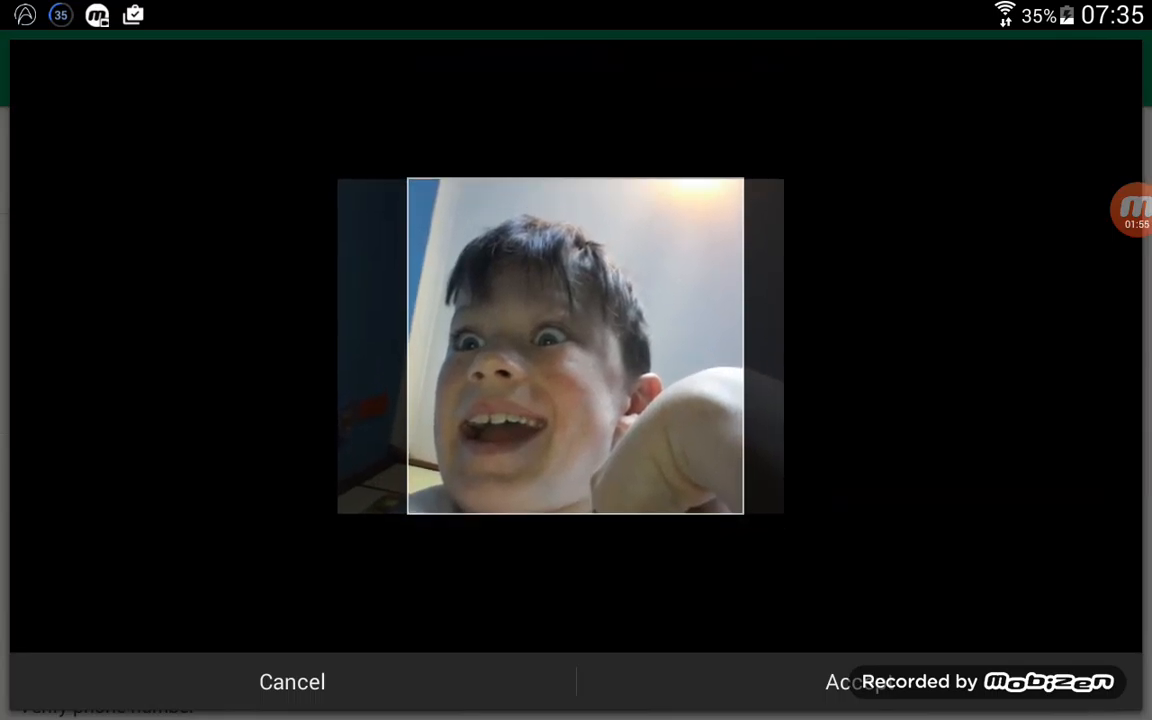
Accept the cropped photo as the profile picture and return to the home screen.
left_click(859, 681)
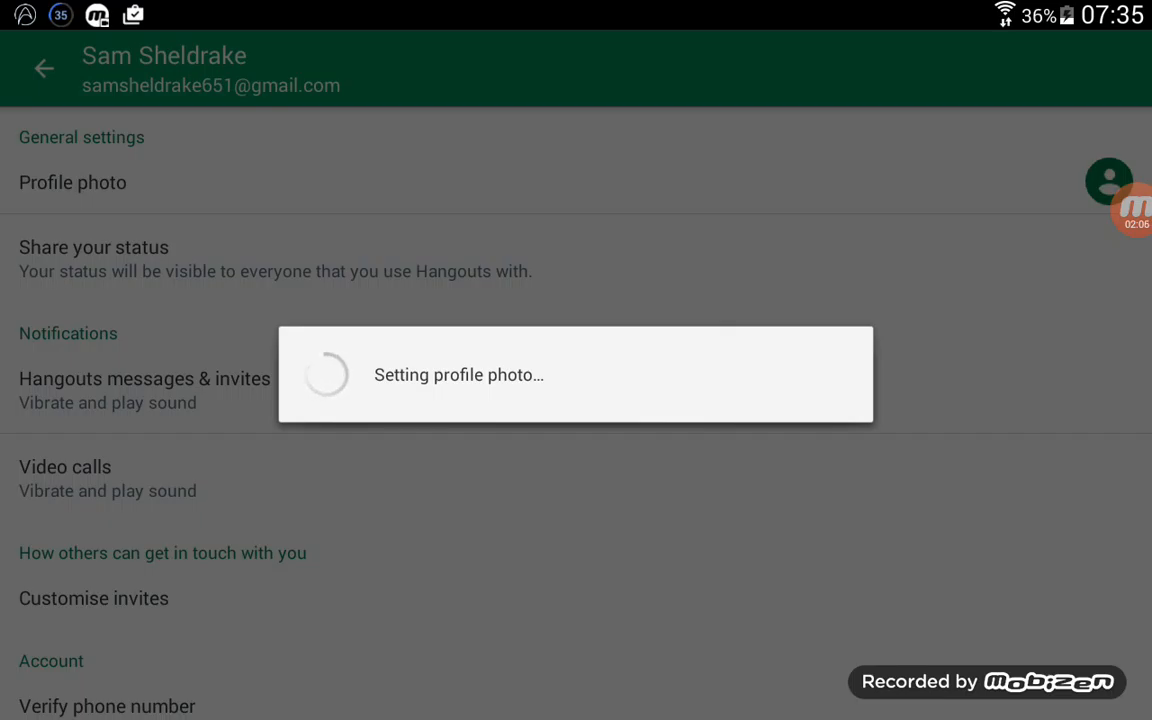
key("HOME")
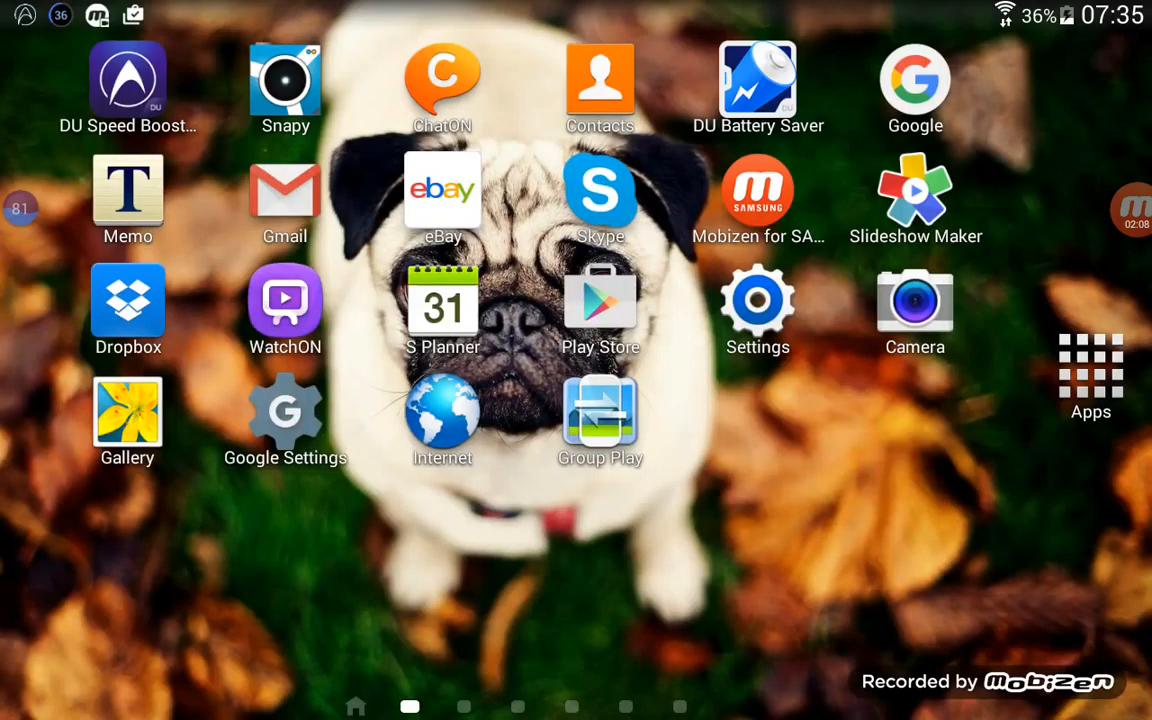